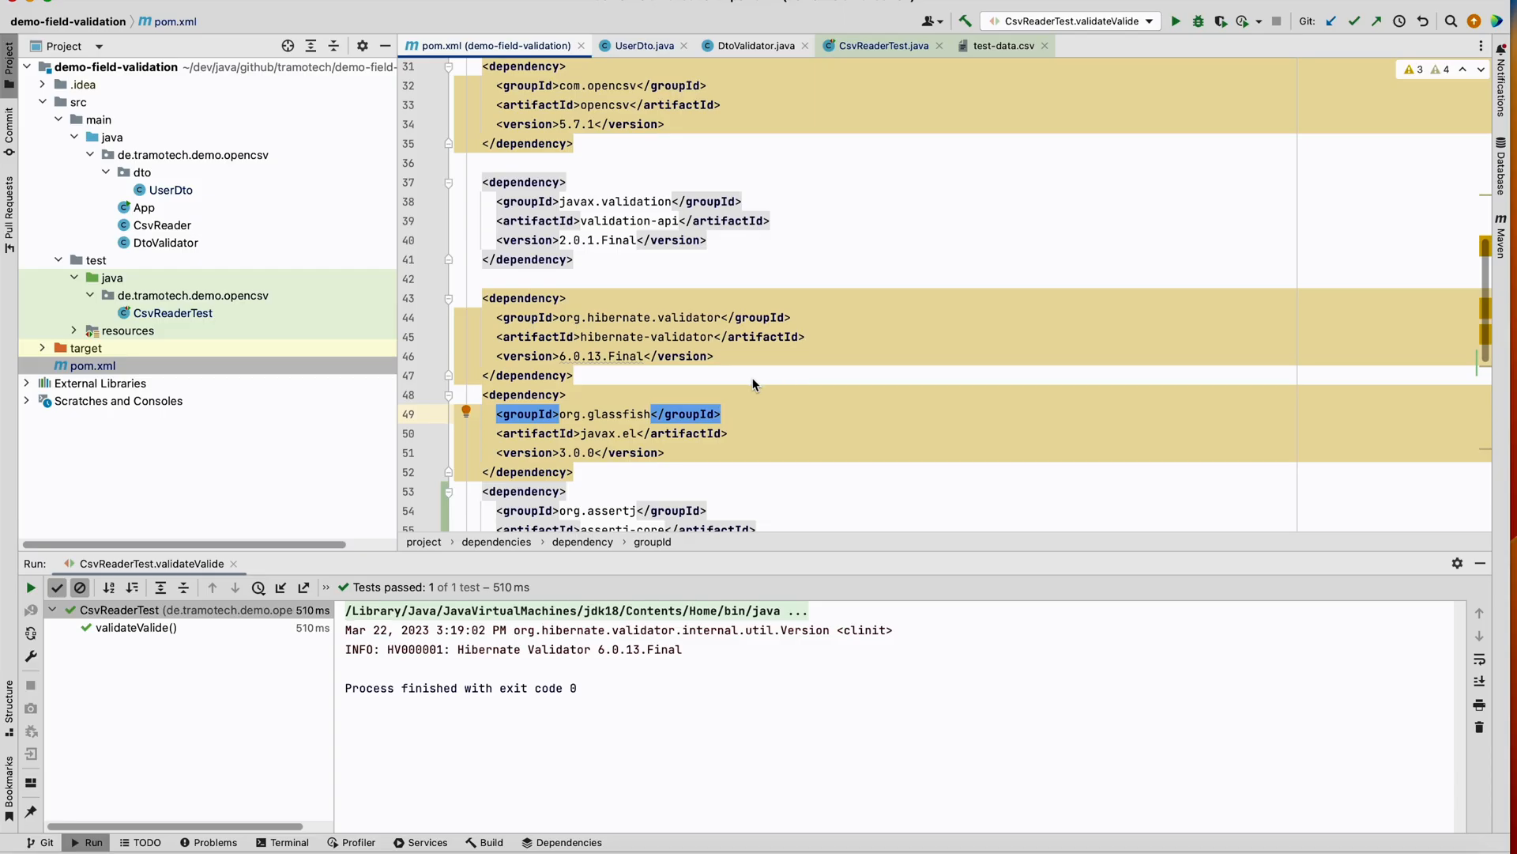
mouse_move(642, 388)
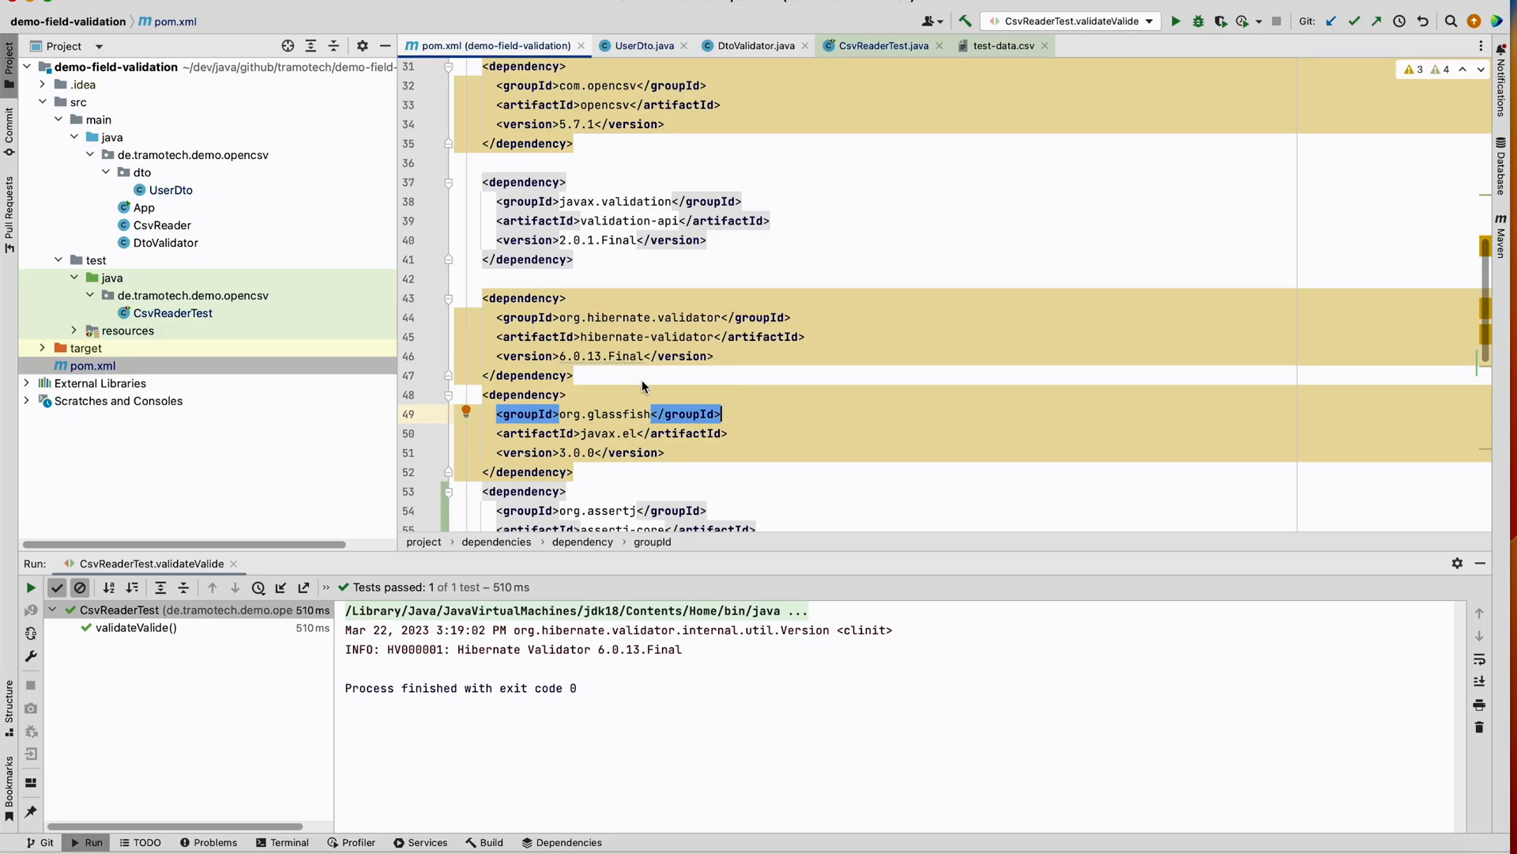
Review the validation-api and hibernate-validator dependencies and dismiss the javax.el vulnerability details
click(600, 240)
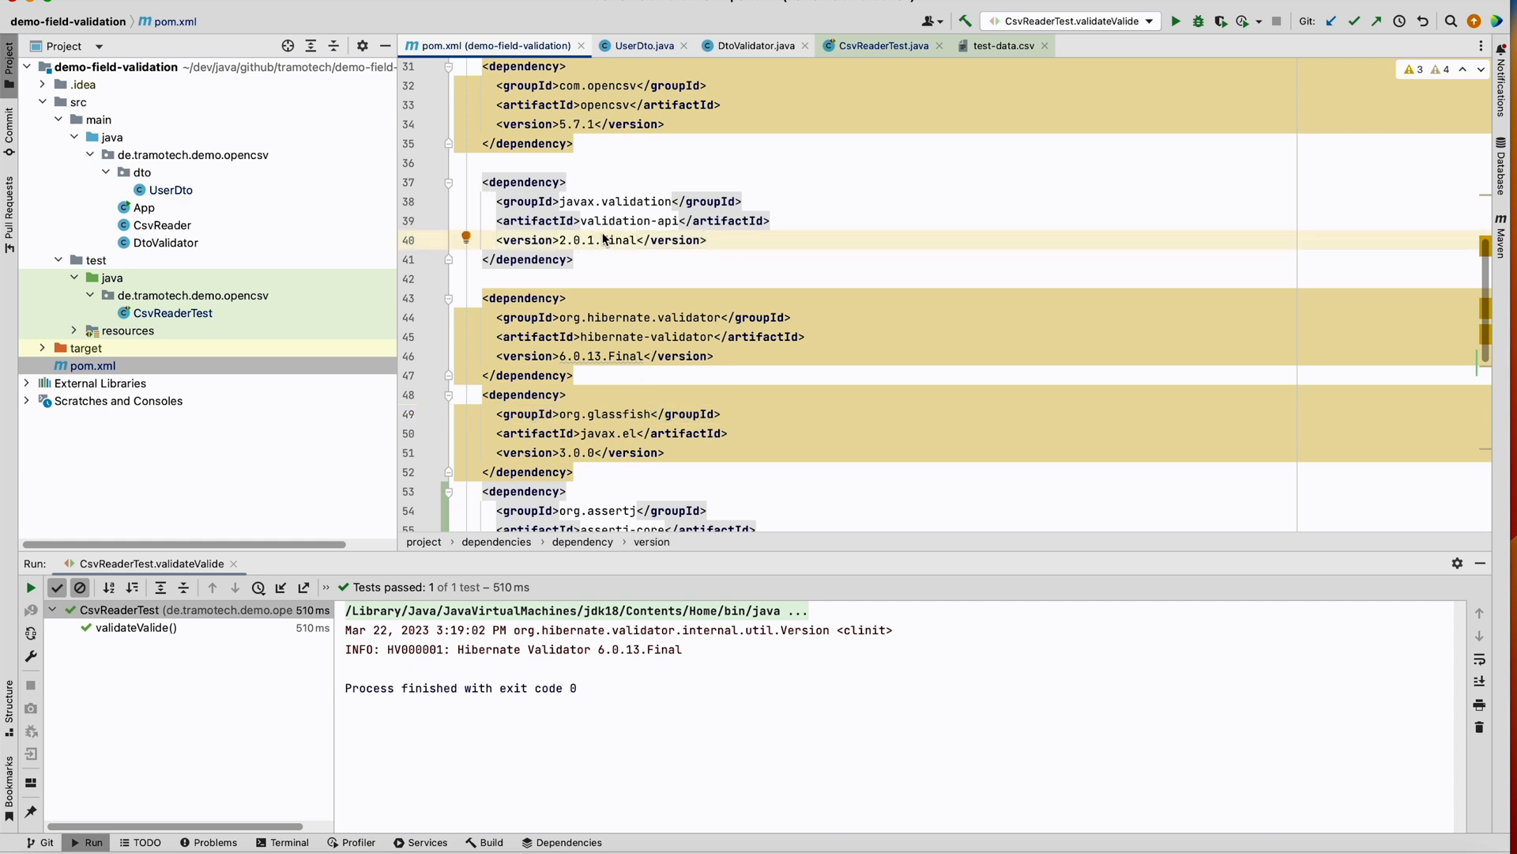
click(605, 263)
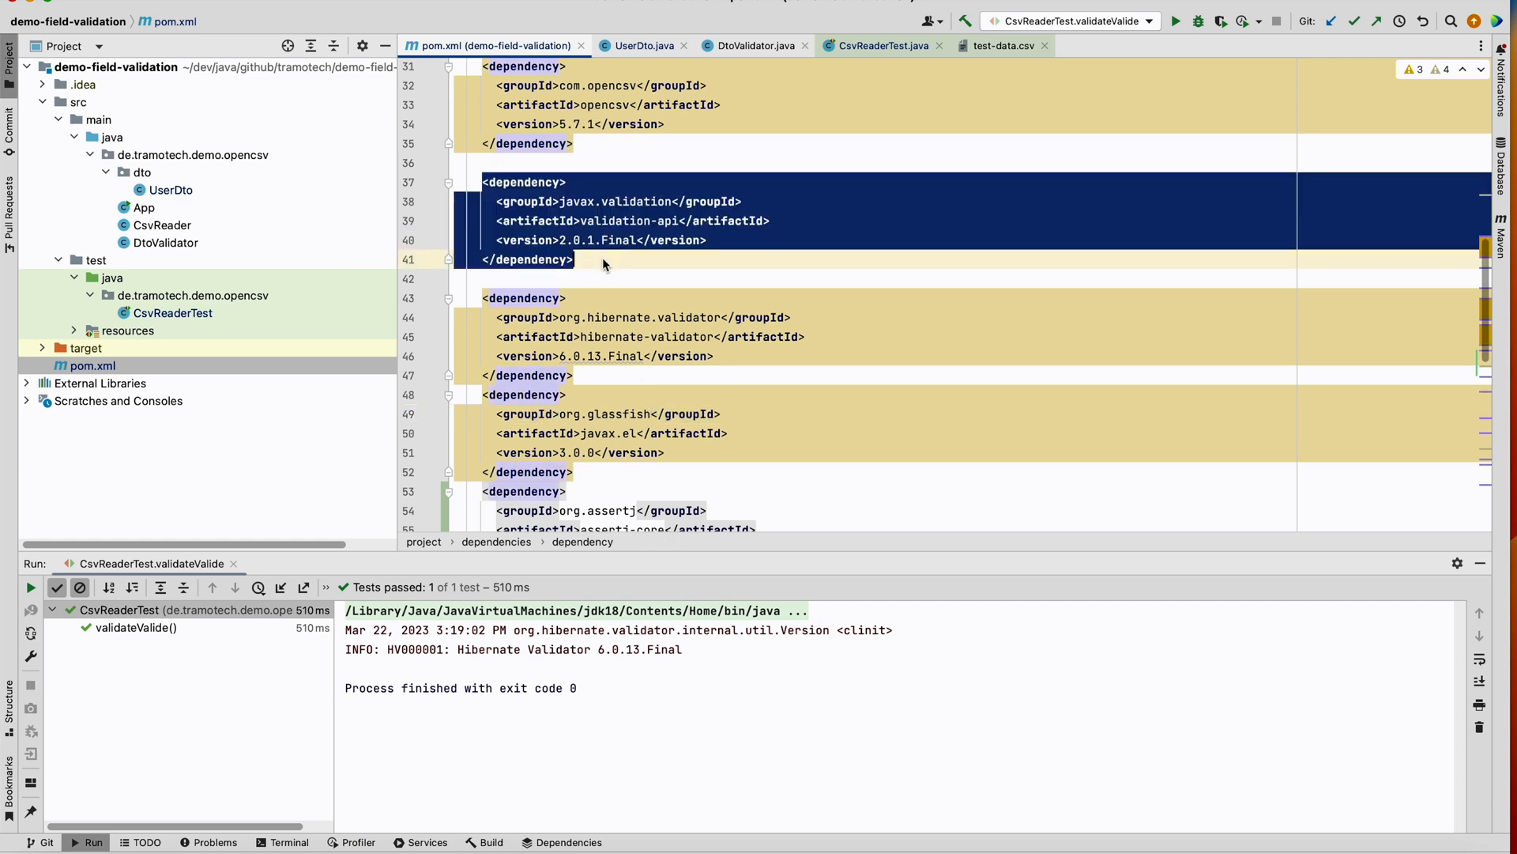
click(481, 317)
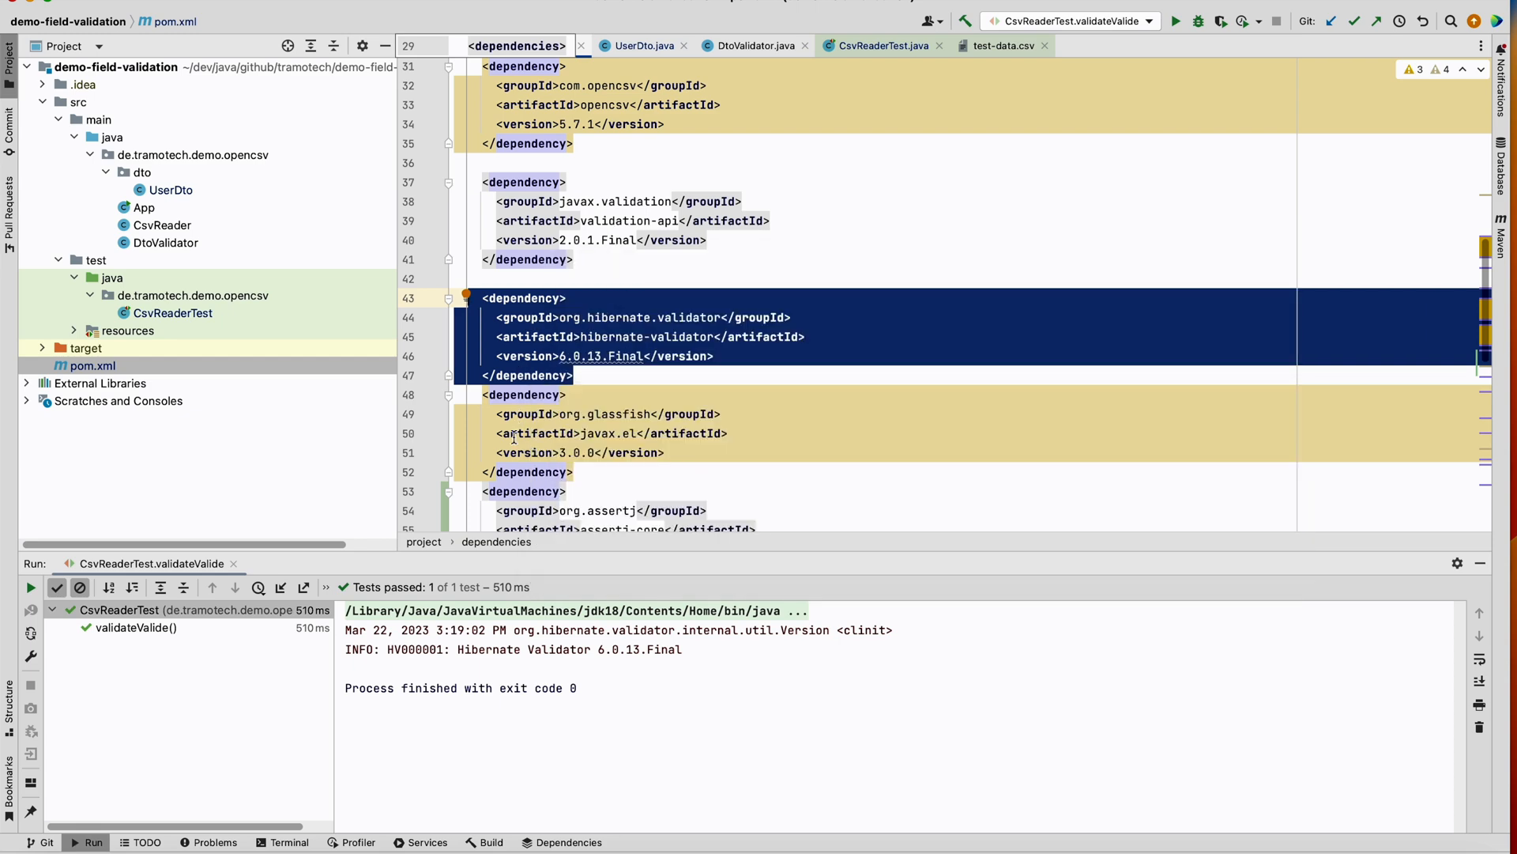
mouse_move(607, 414)
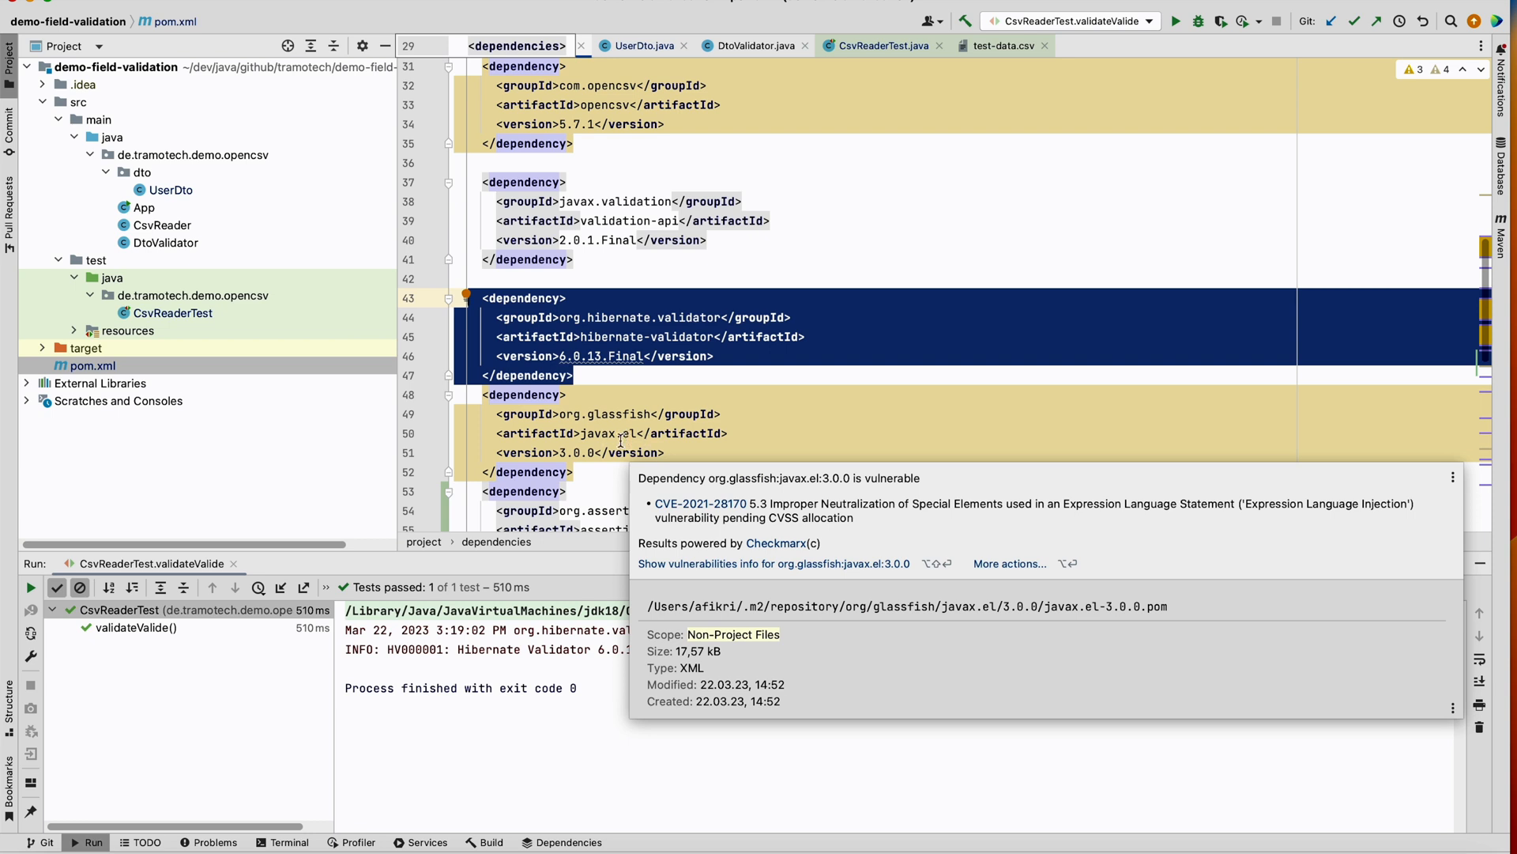
click(588, 462)
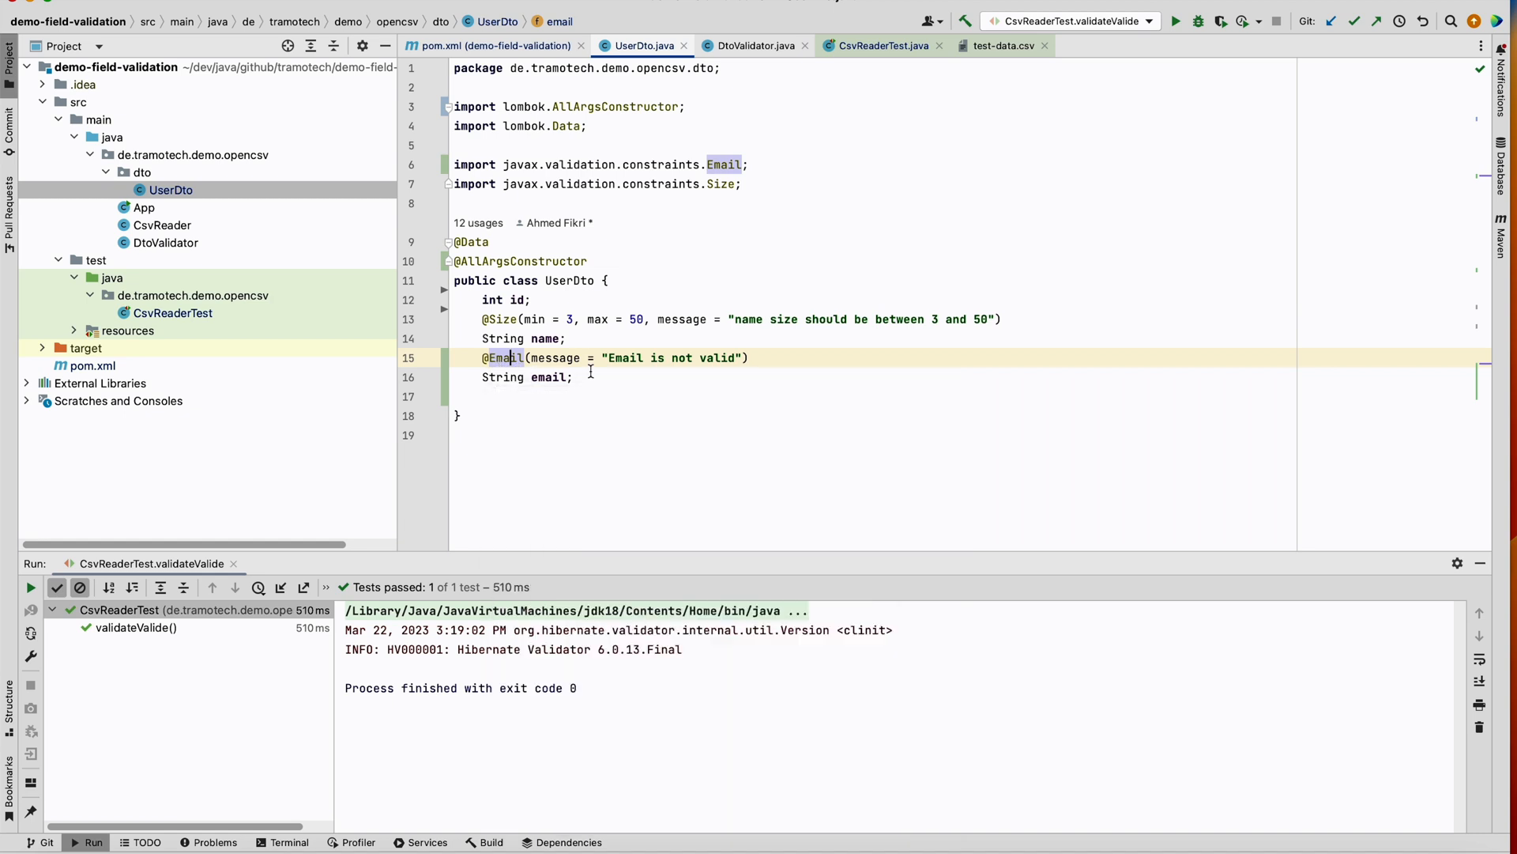
mouse_move(641, 371)
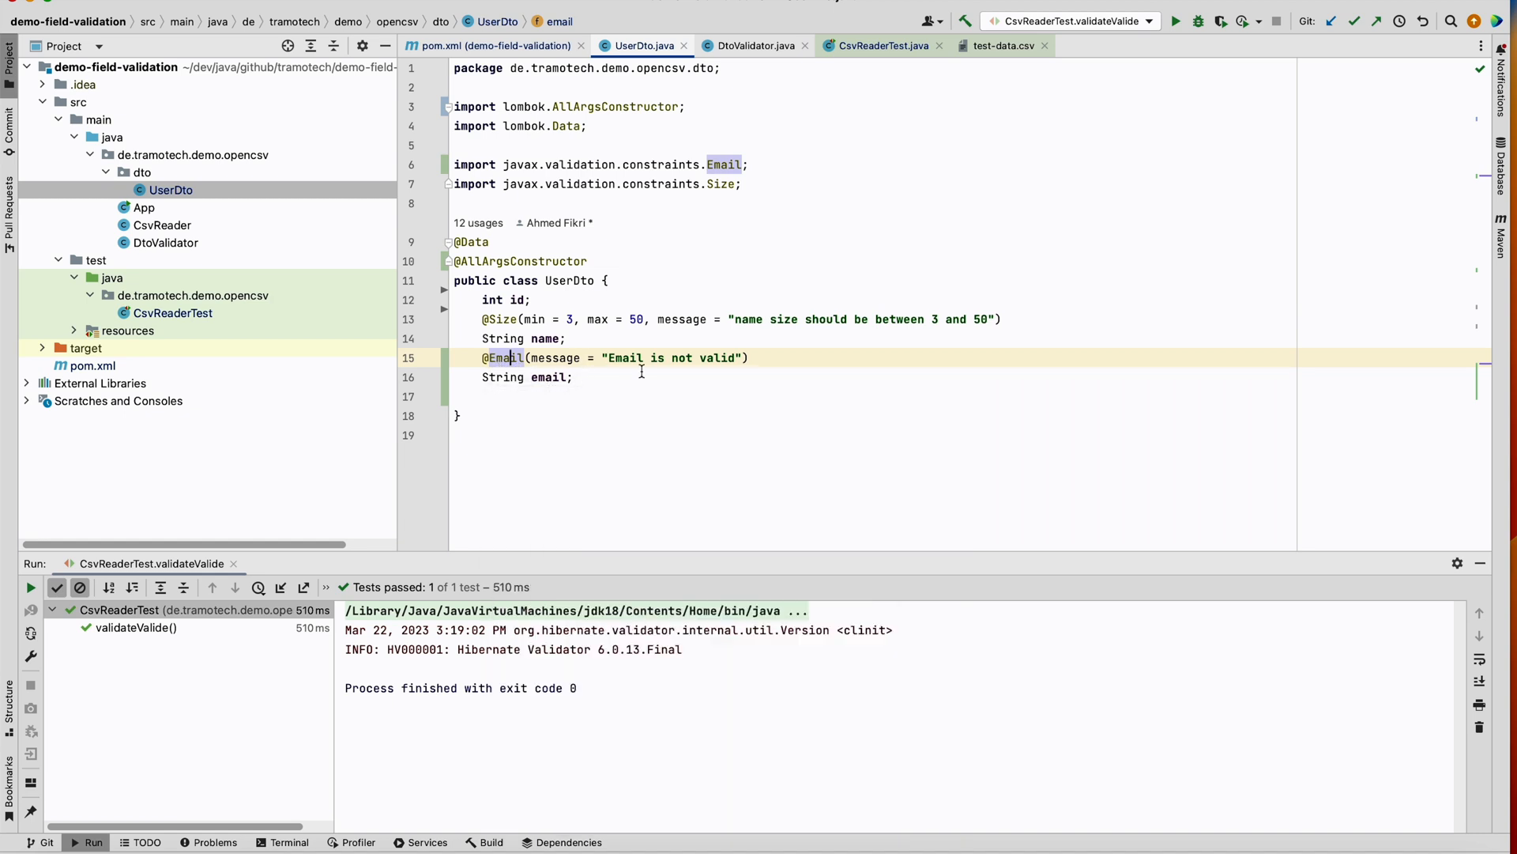
mouse_move(646, 371)
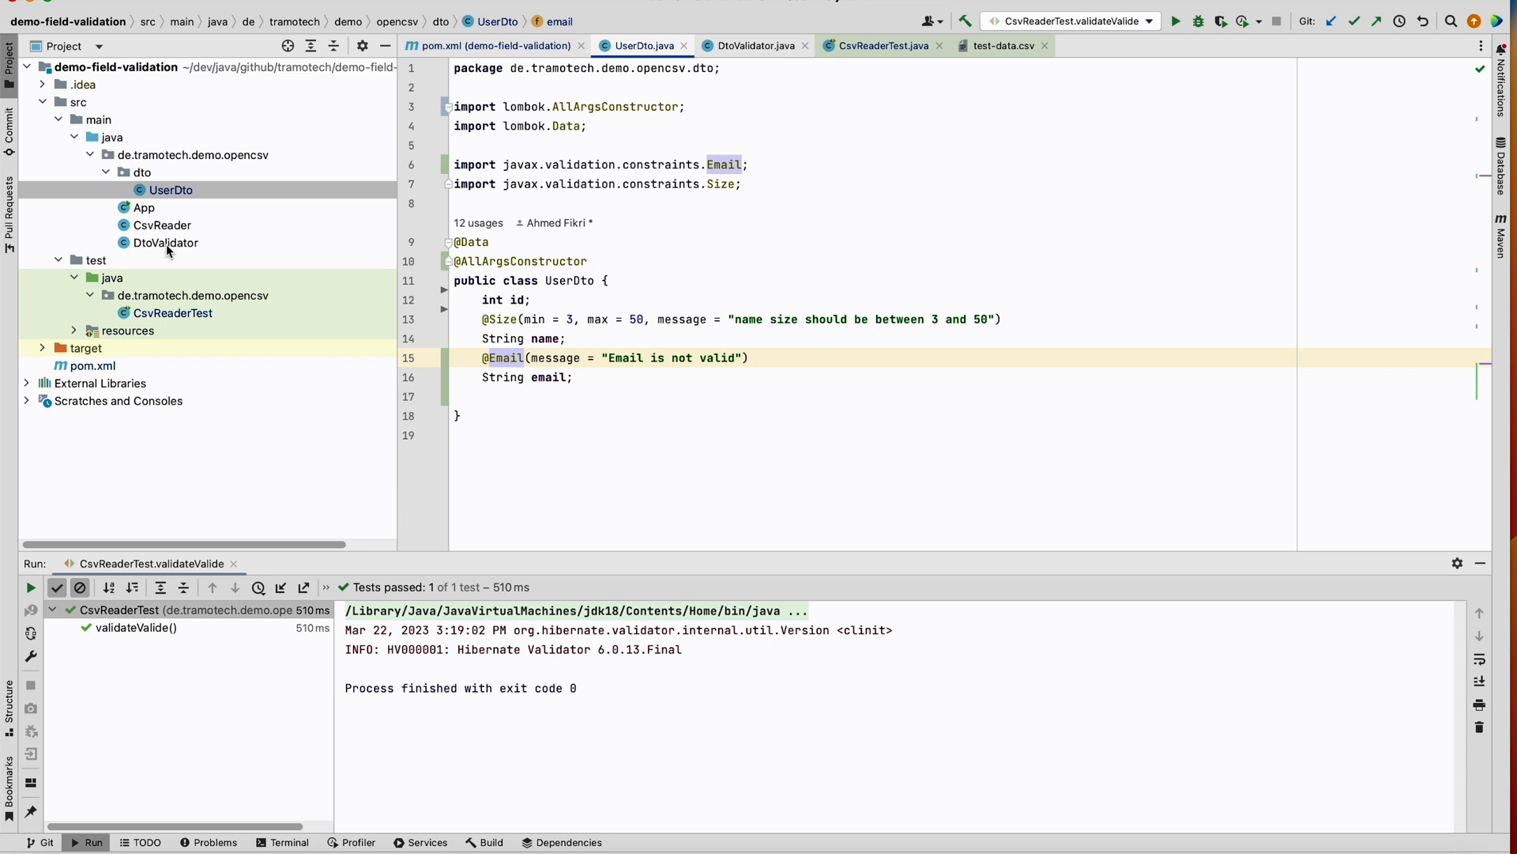
Highlight the static validator field and the generic entity parameter with their usages in DtoValidator
click(166, 241)
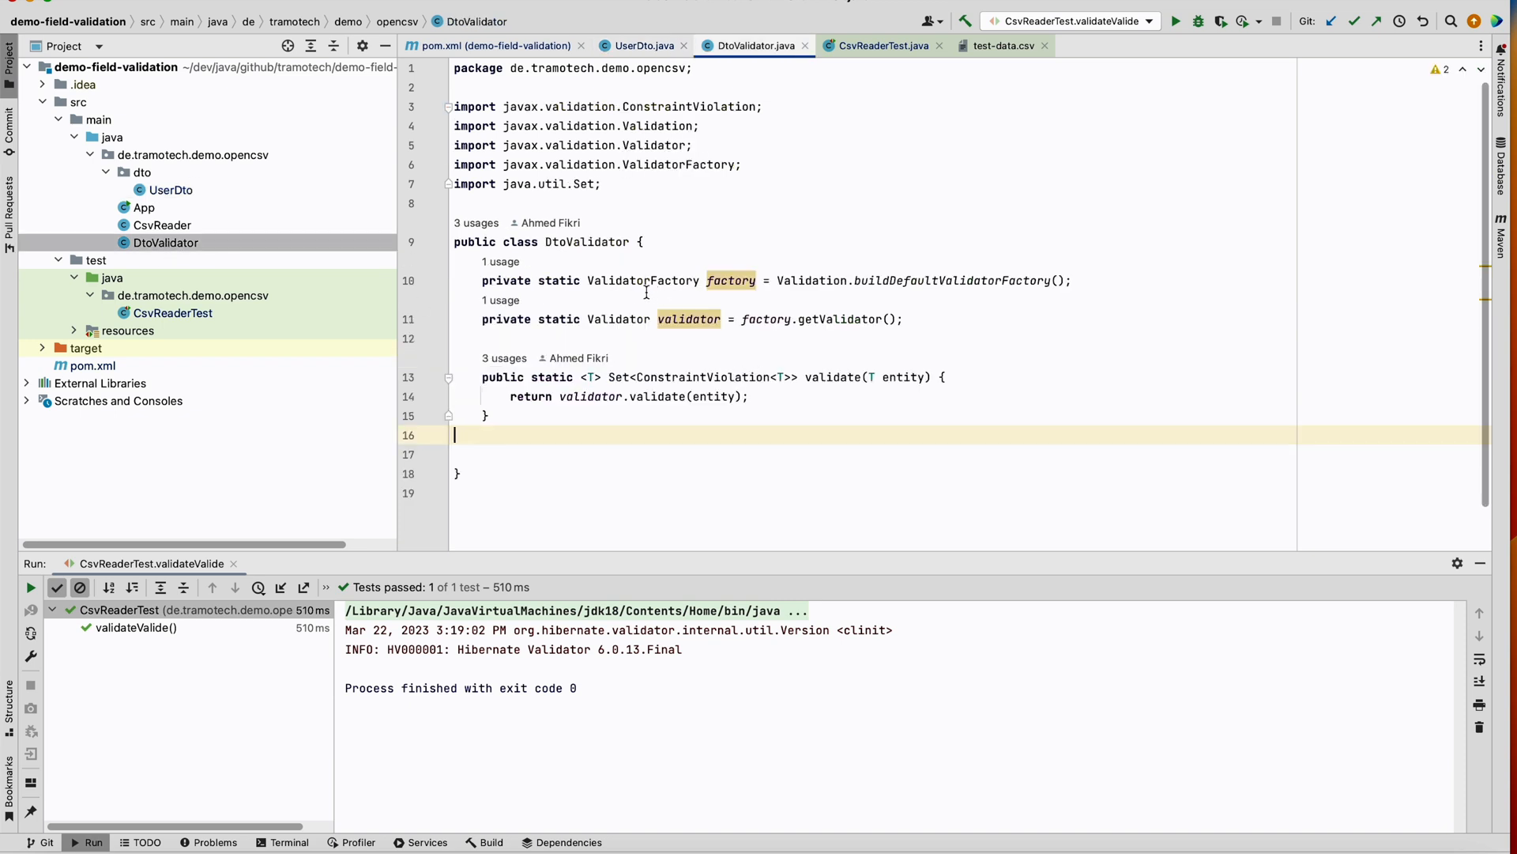
mouse_move(867, 280)
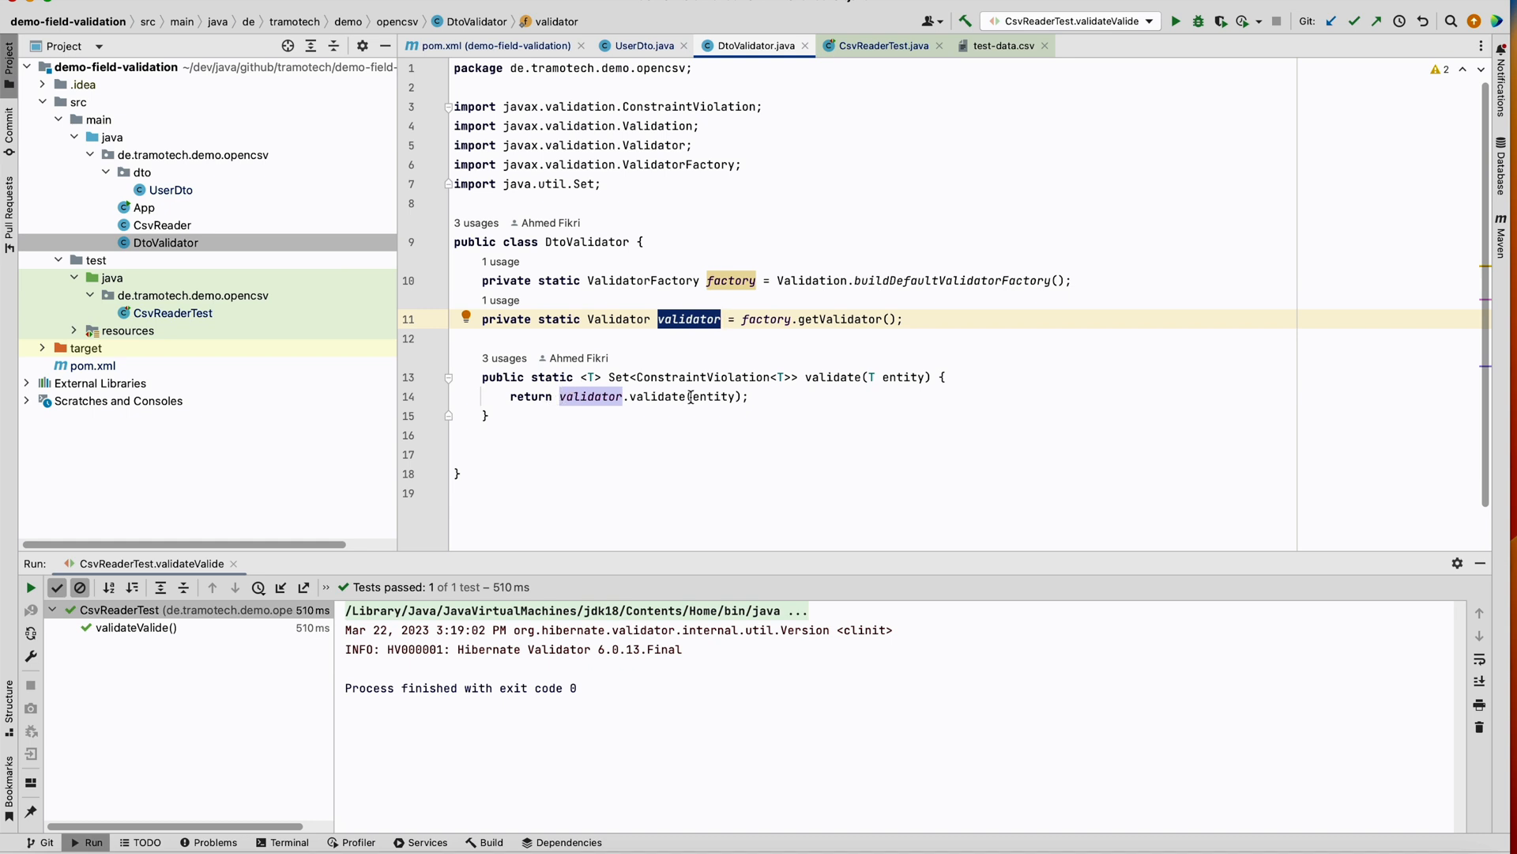
double_click(712, 397)
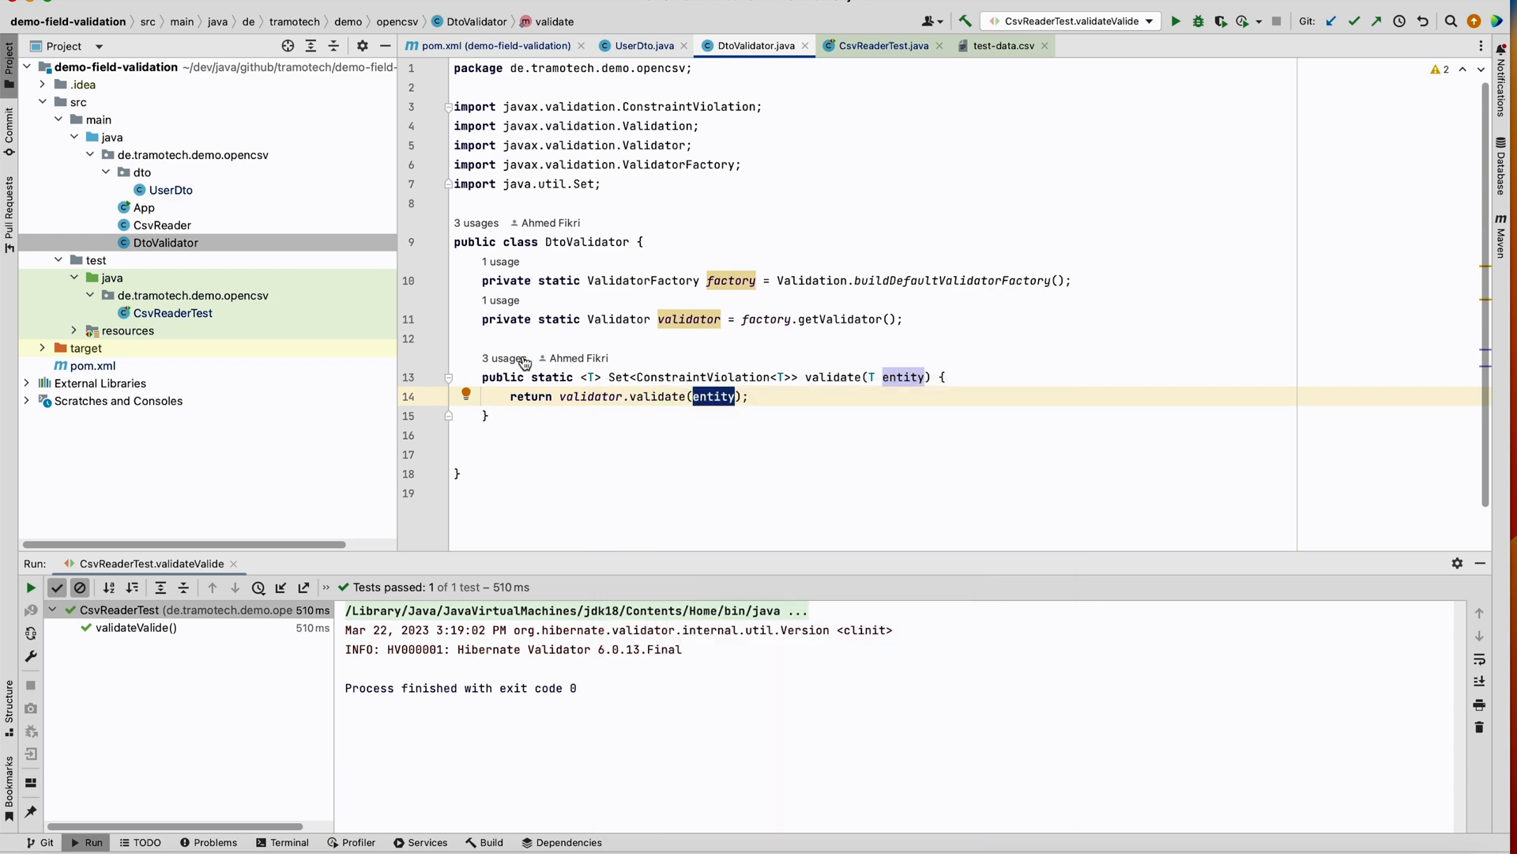
click(881, 46)
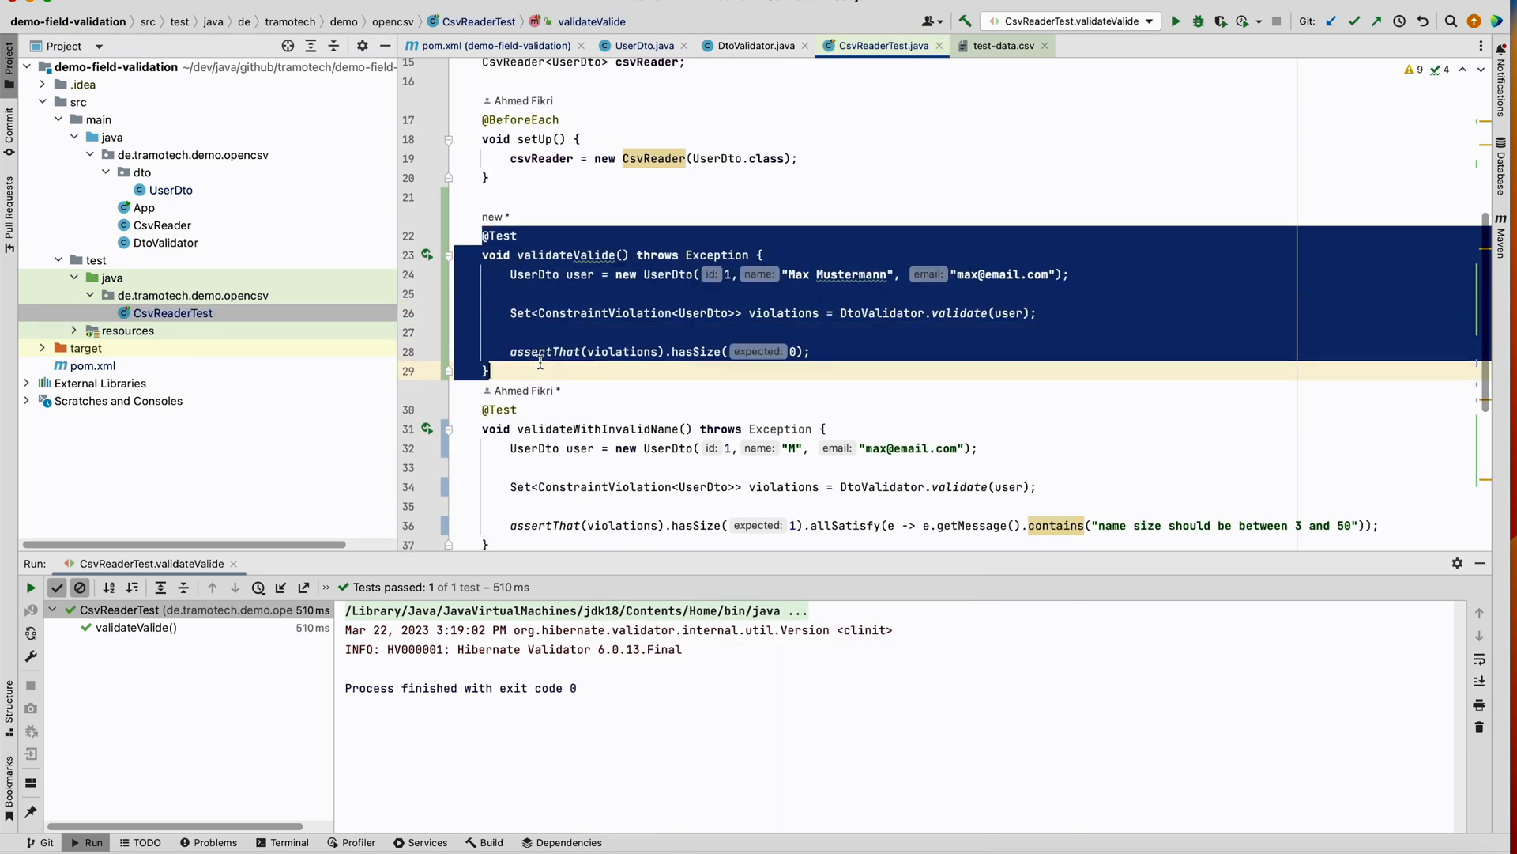
mouse_move(673, 288)
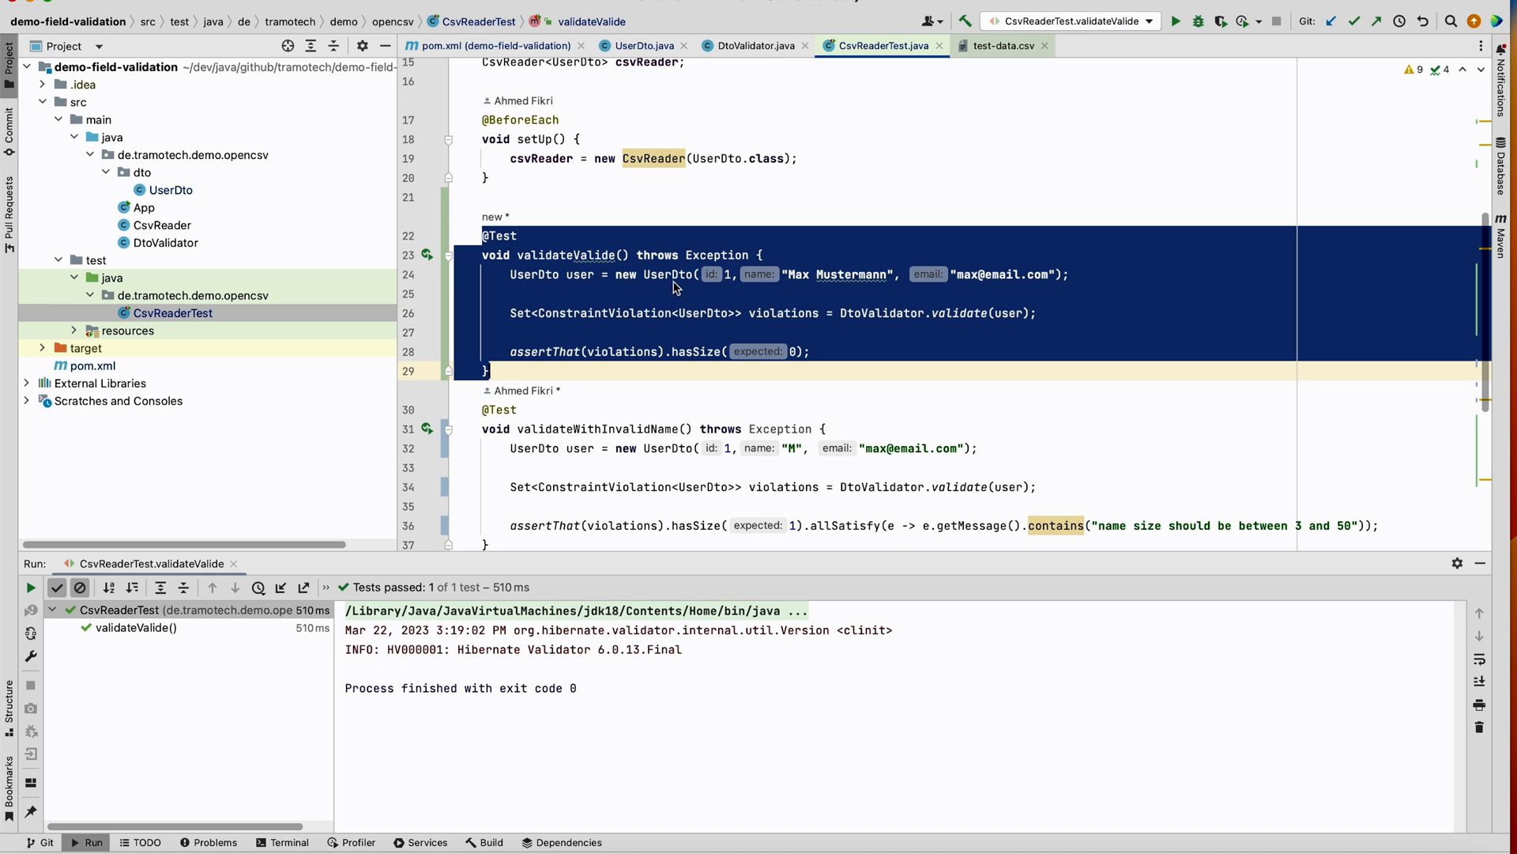
mouse_move(954, 294)
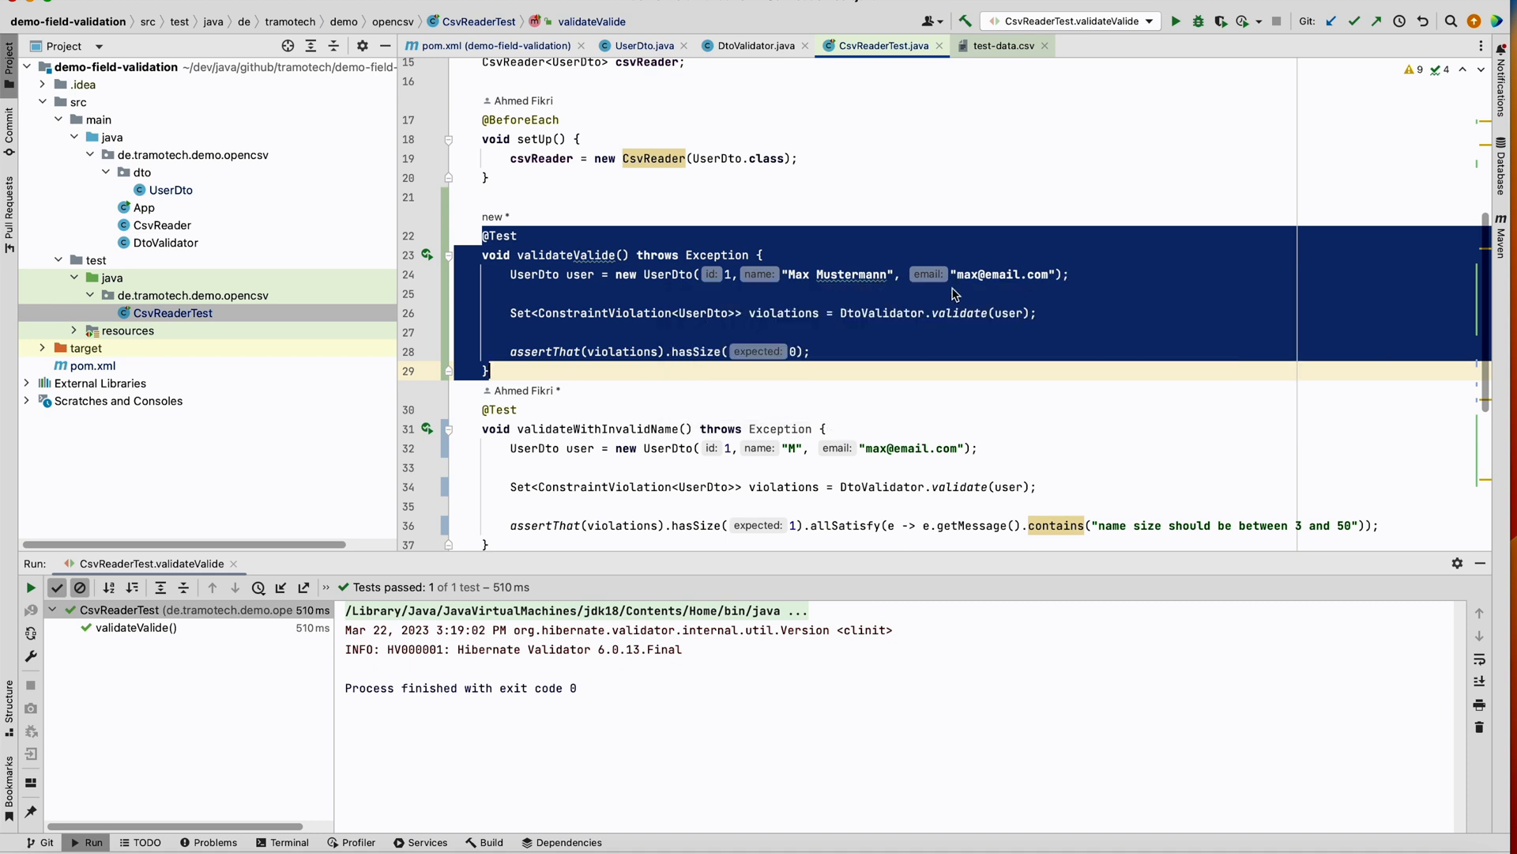
mouse_move(842, 285)
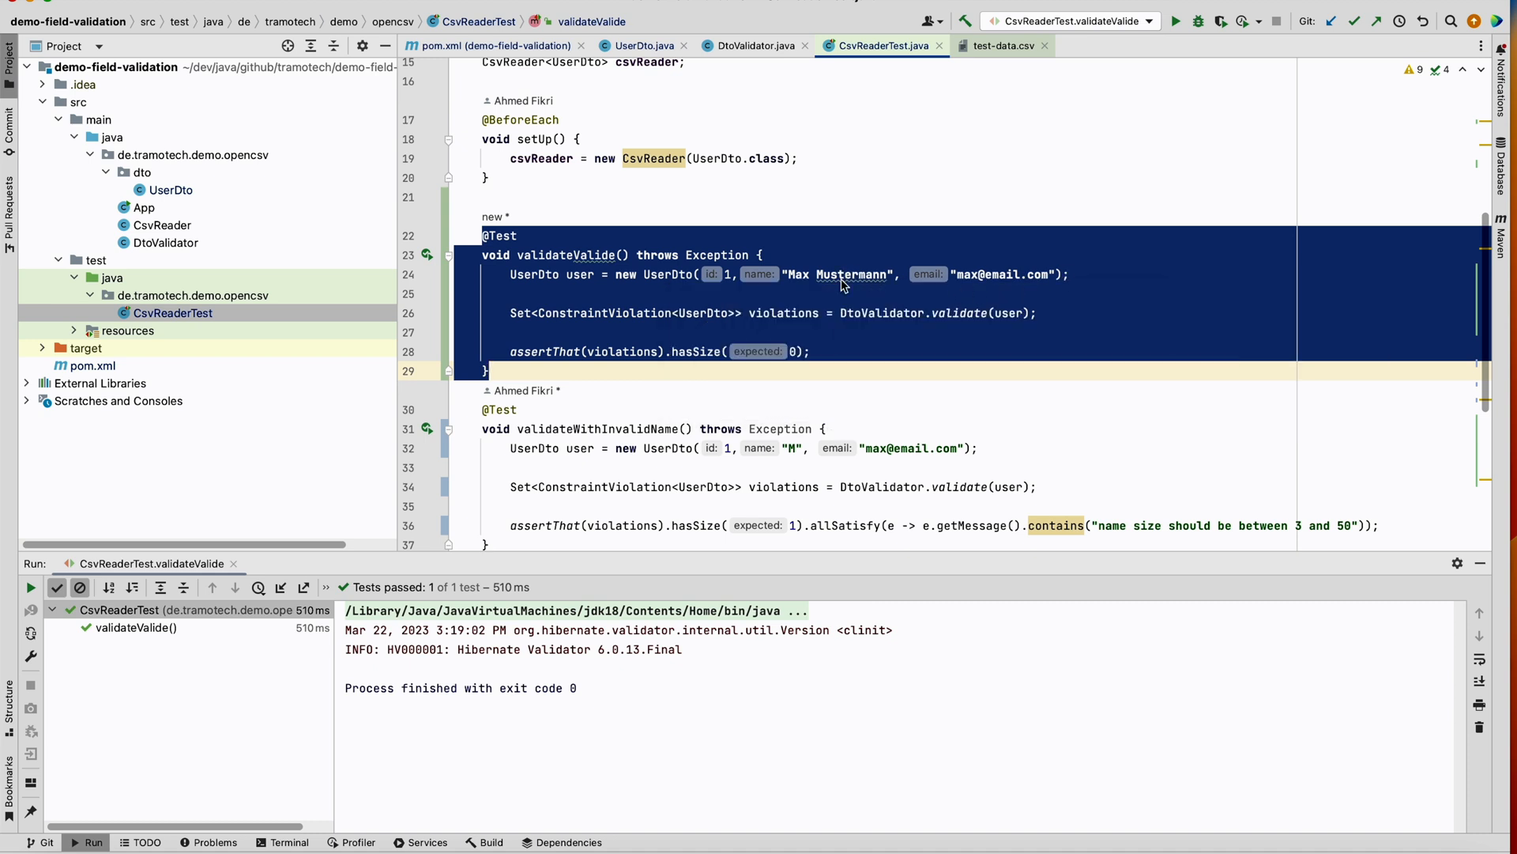
Clear the selection in the validateValide test that expects no violations
click(864, 332)
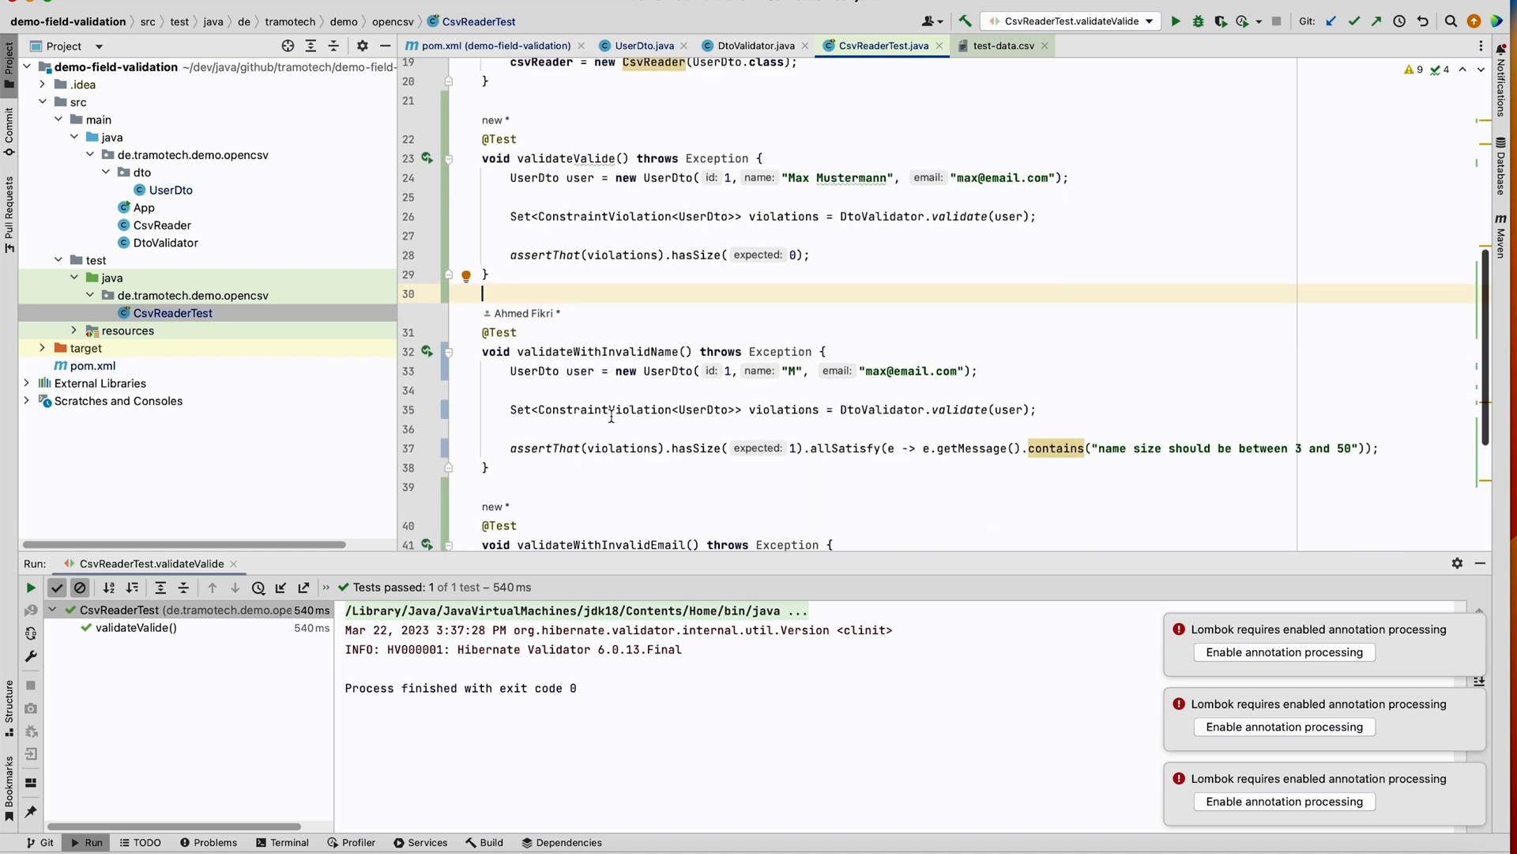
Point out the one-letter name M and run validateWithInvalidName from its gutter icon
scroll(down, 3)
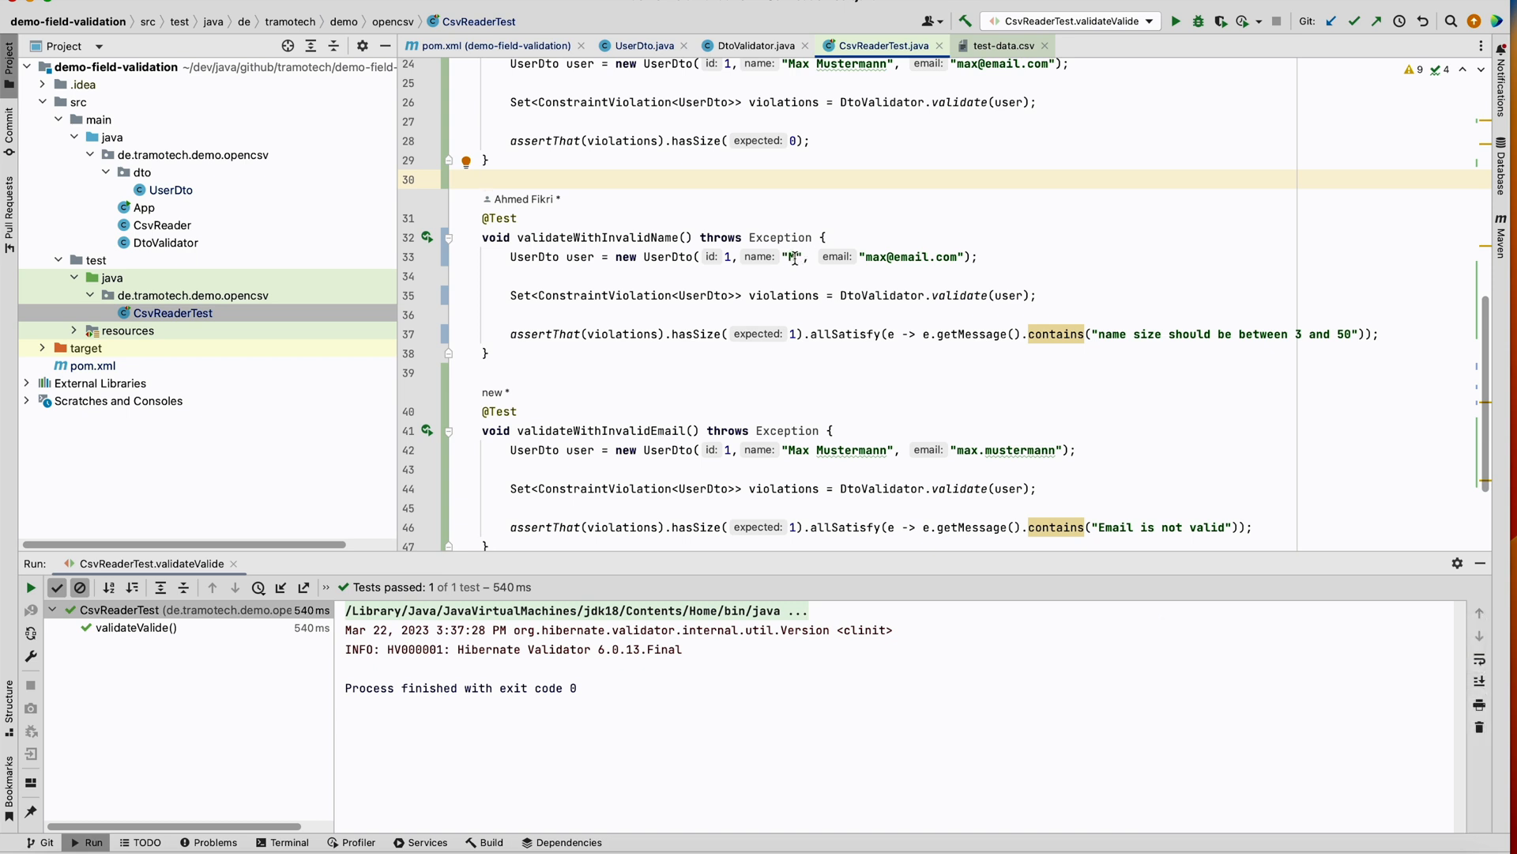
double_click(910, 256)
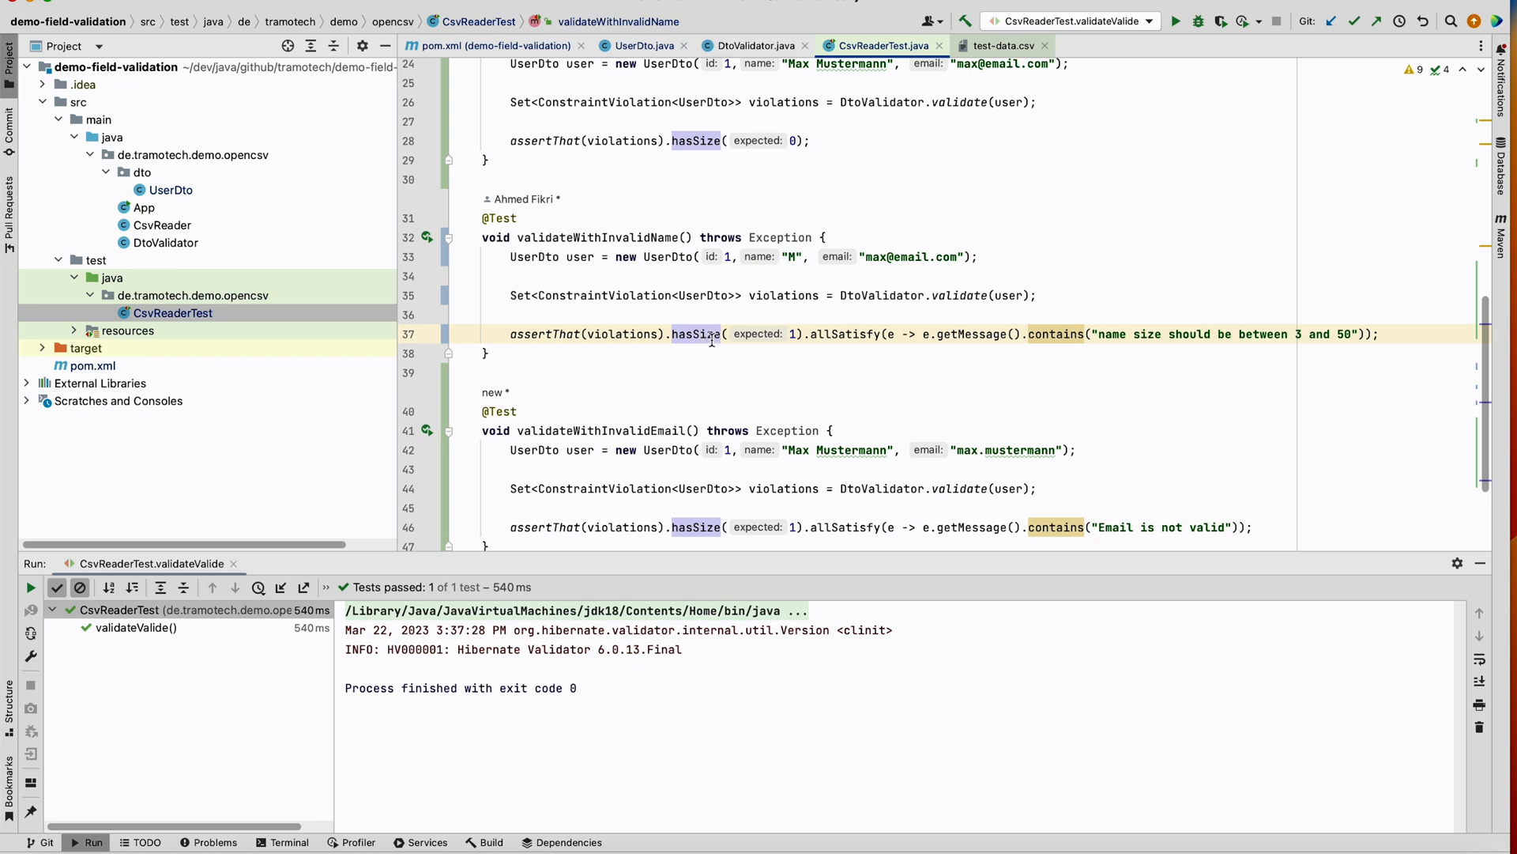
mouse_move(1108, 334)
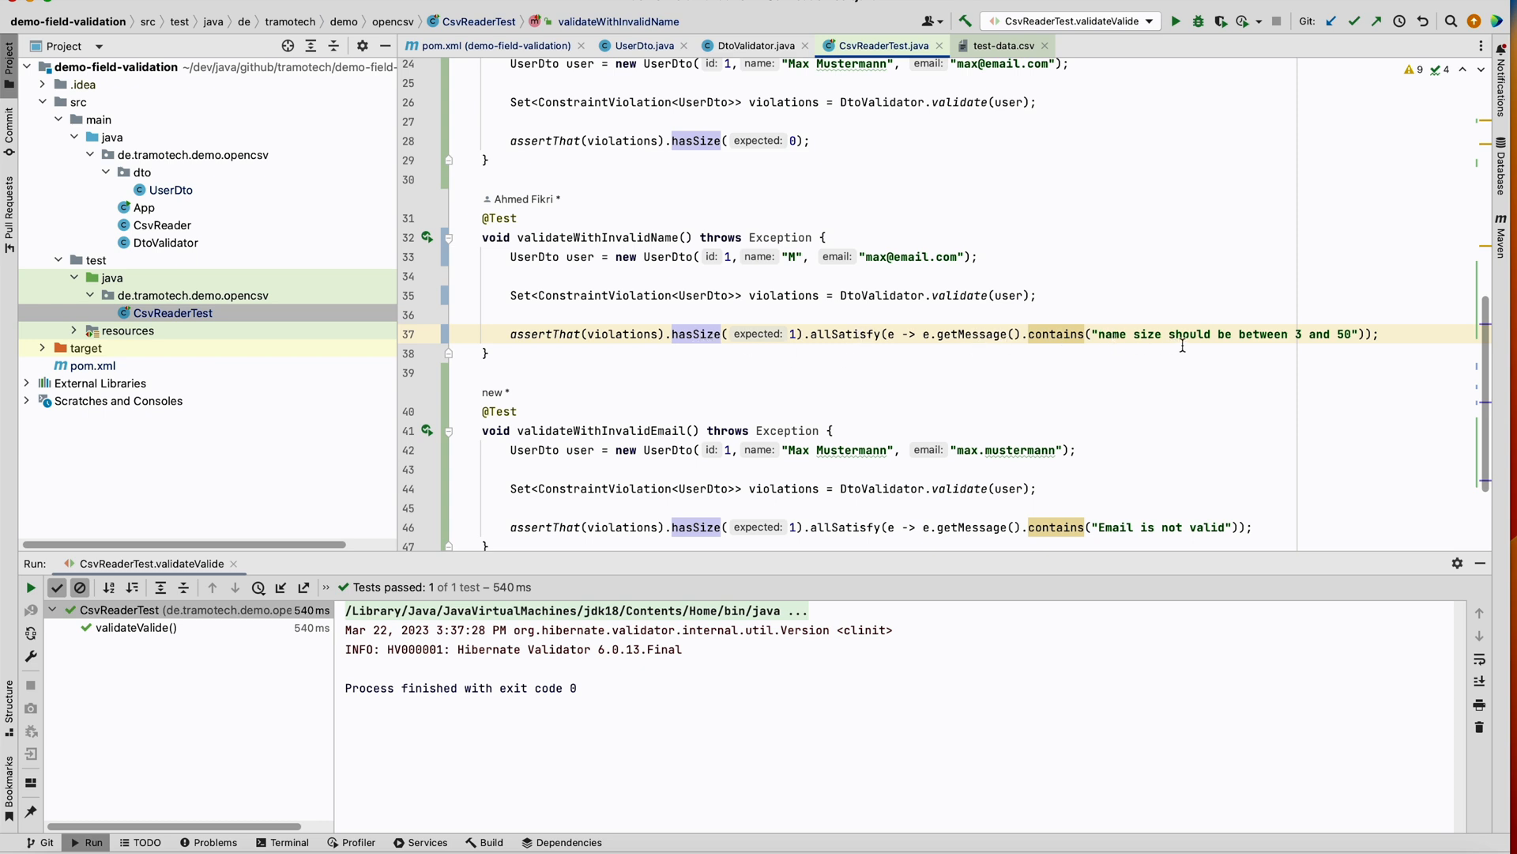
mouse_move(434, 242)
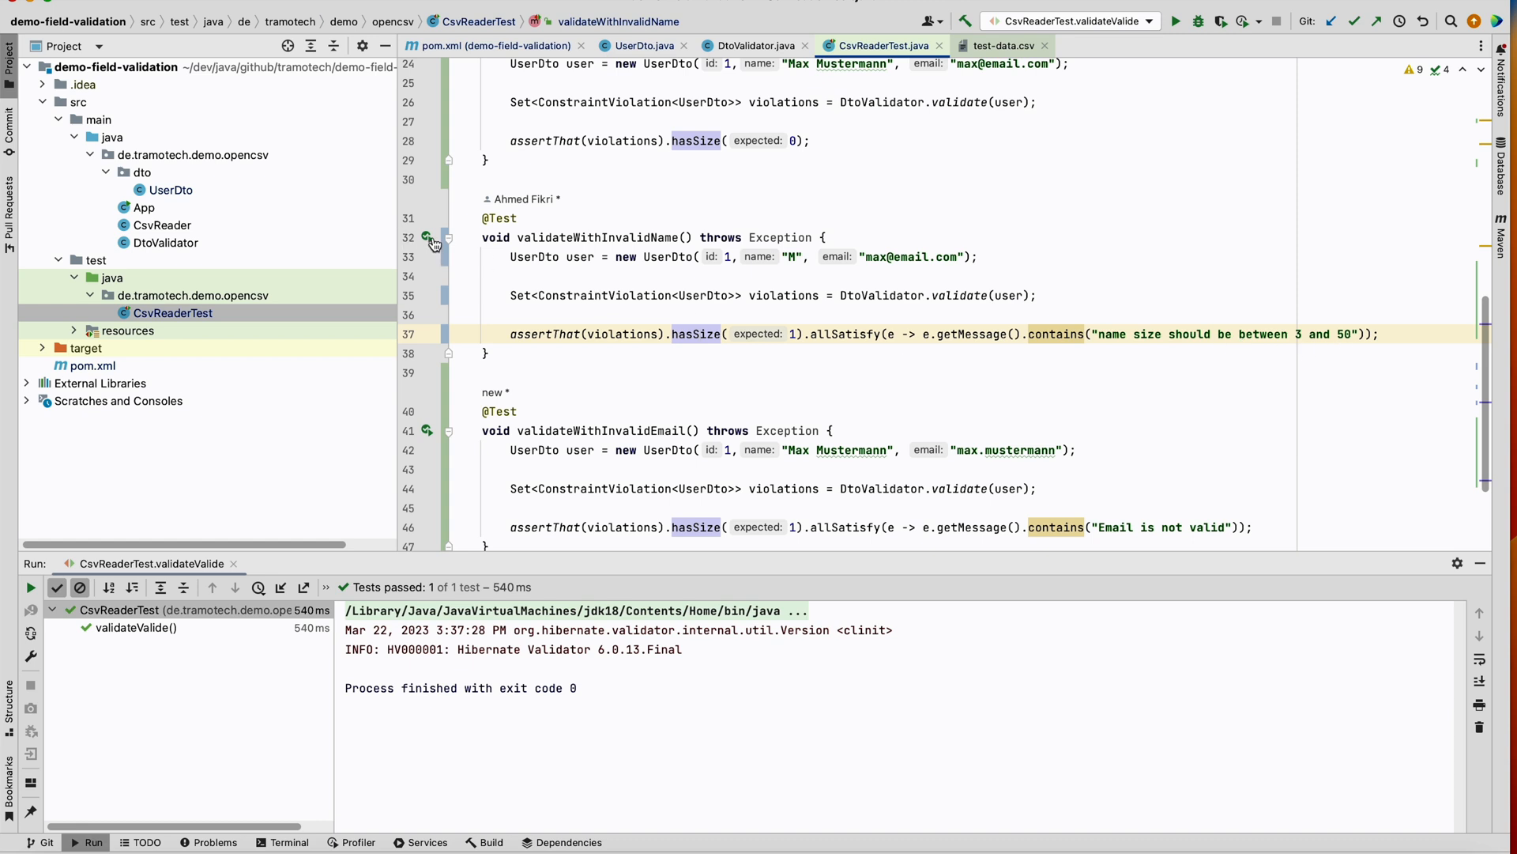
click(426, 237)
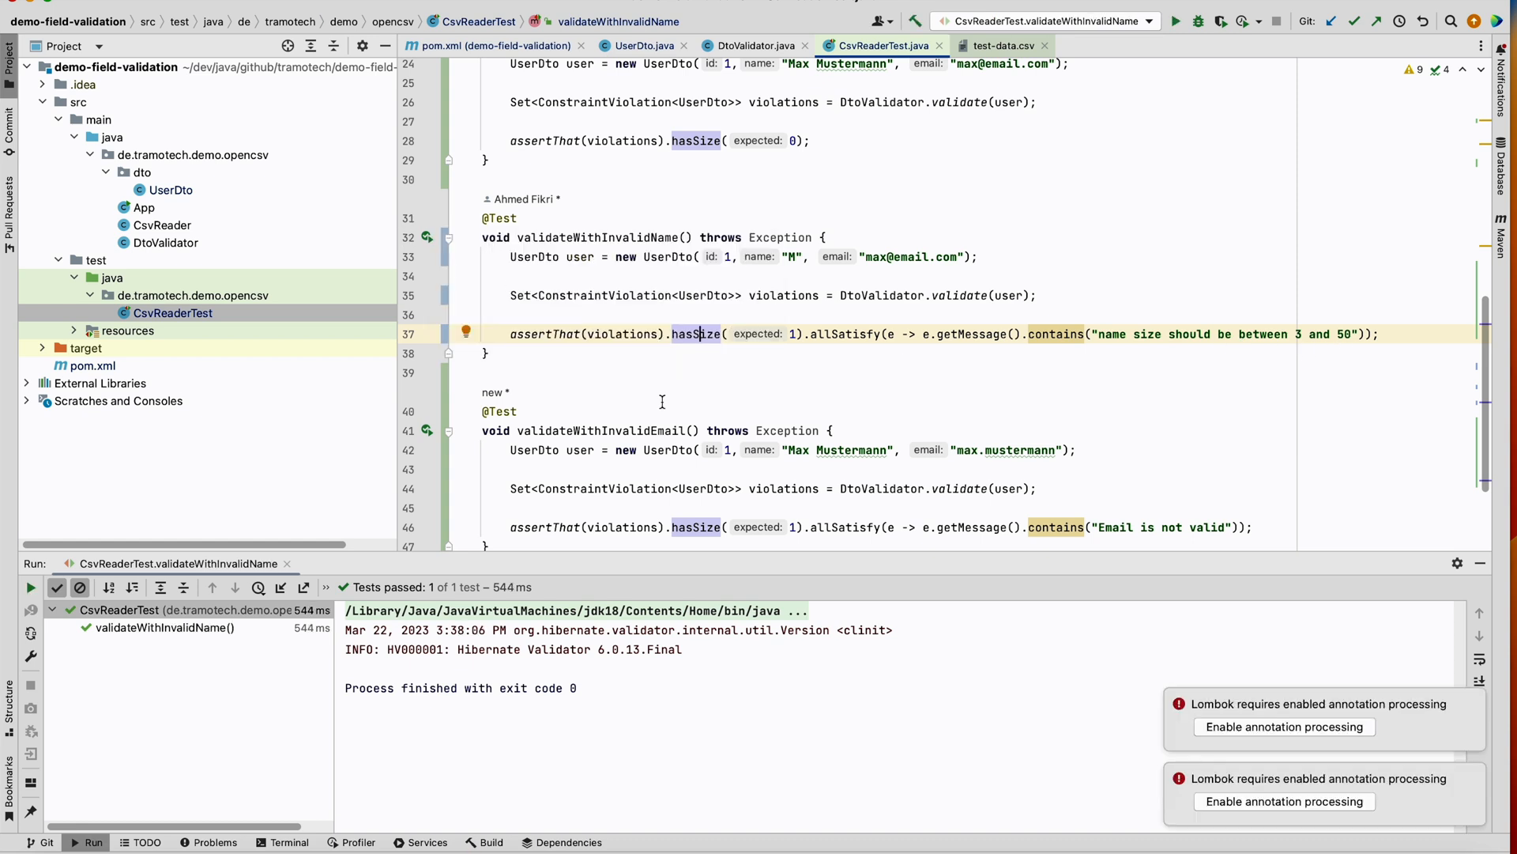
Show the Run/Debug popup for validateWithInvalidEmail, which expects one 'Email is not valid' violation
scroll(down, 3)
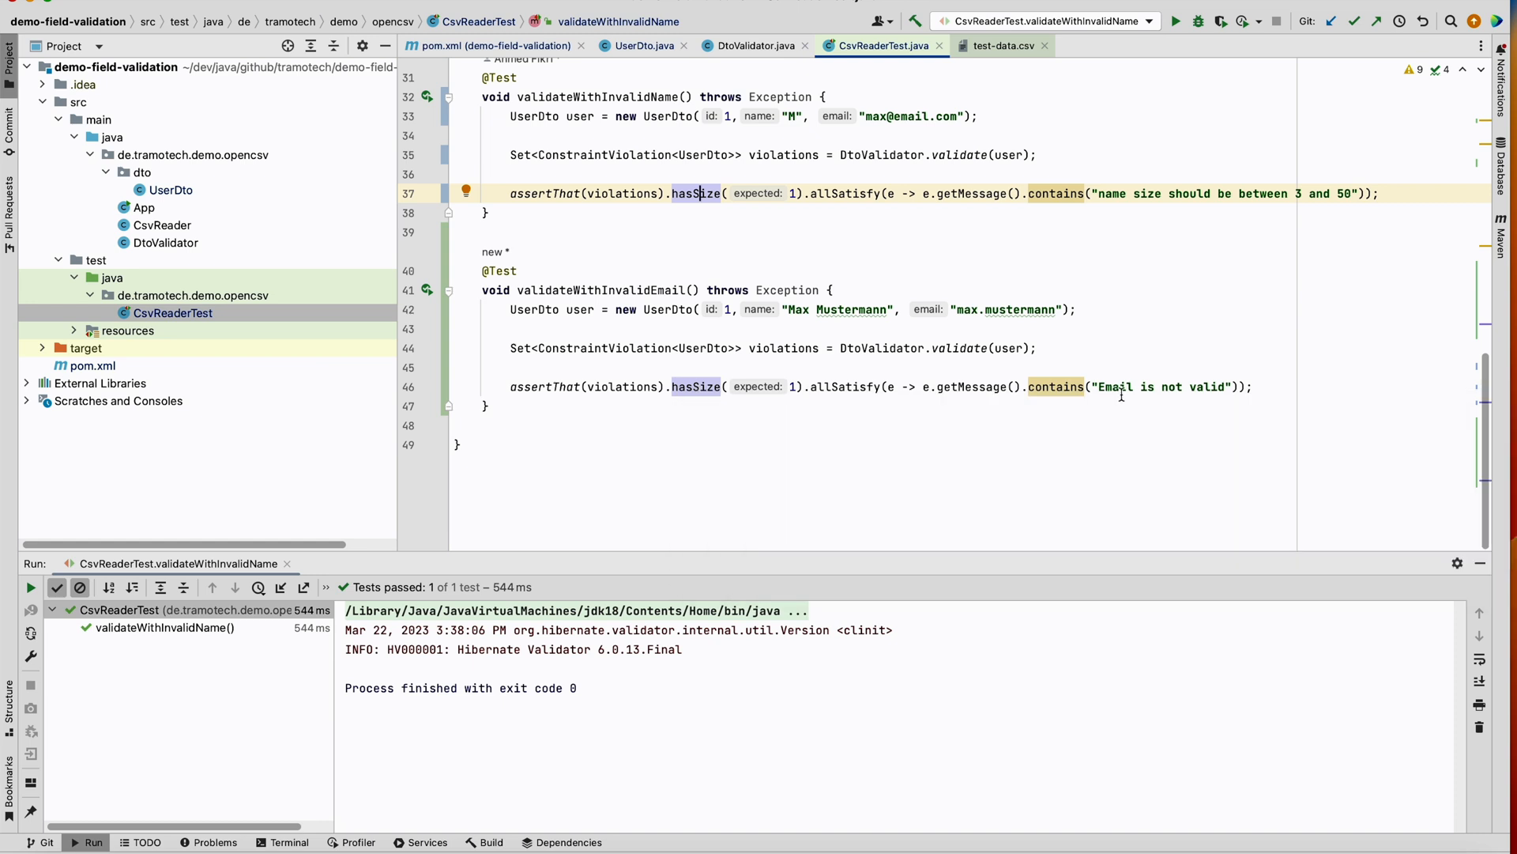
click(426, 289)
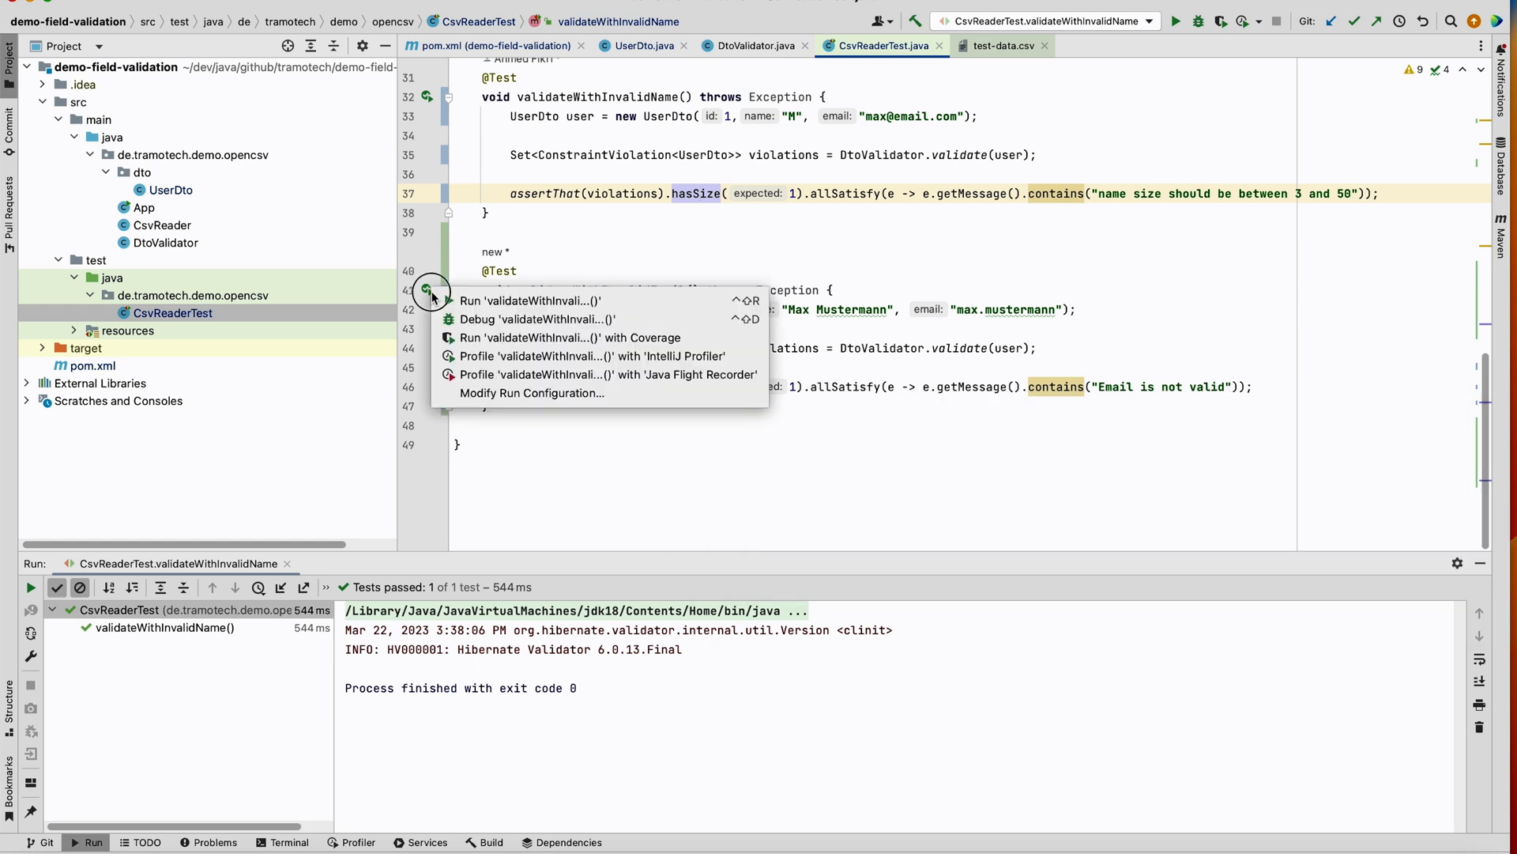